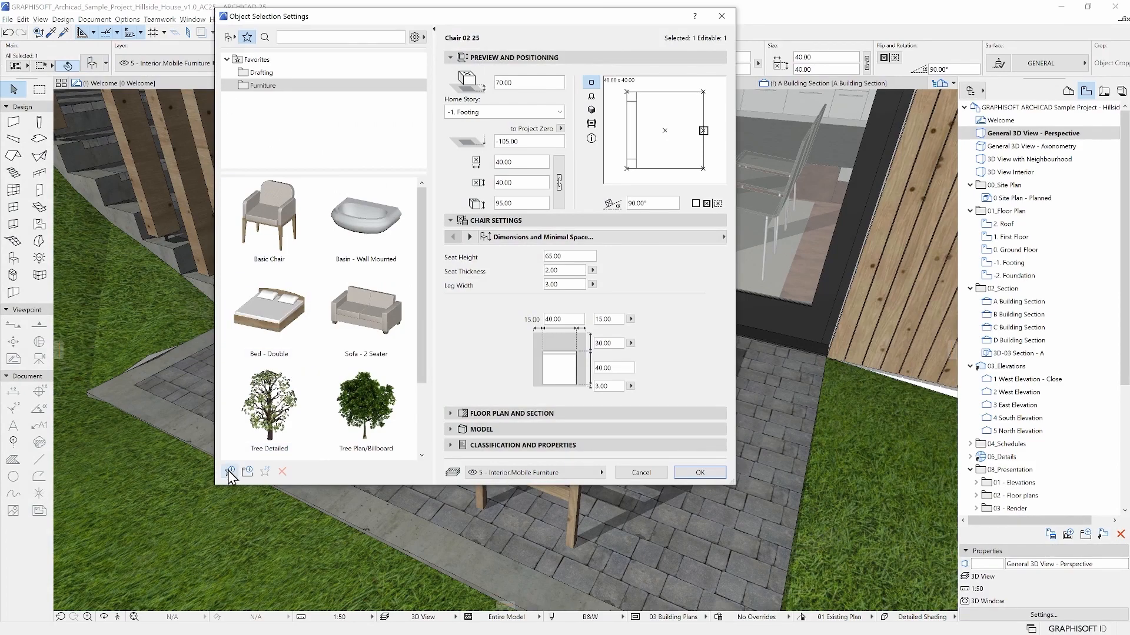
Confirm the chair's settings and bring up Object Default Settings with the library tree.
{"action": "left_click", "coordinate": [230, 471]}
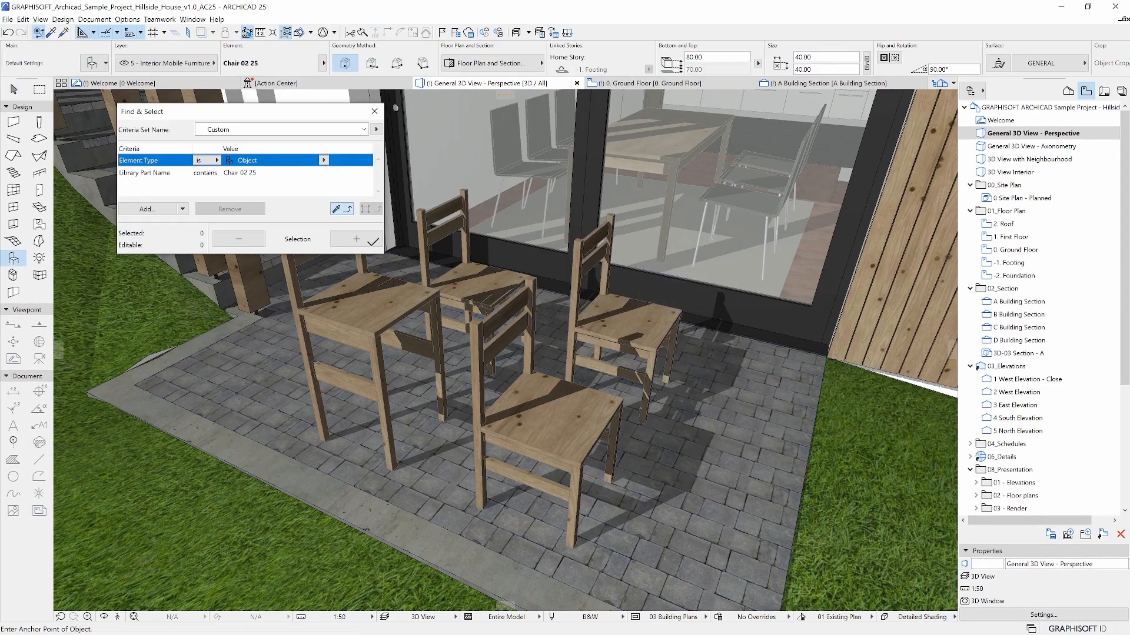
{"action": "left_click", "coordinate": [355, 239]}
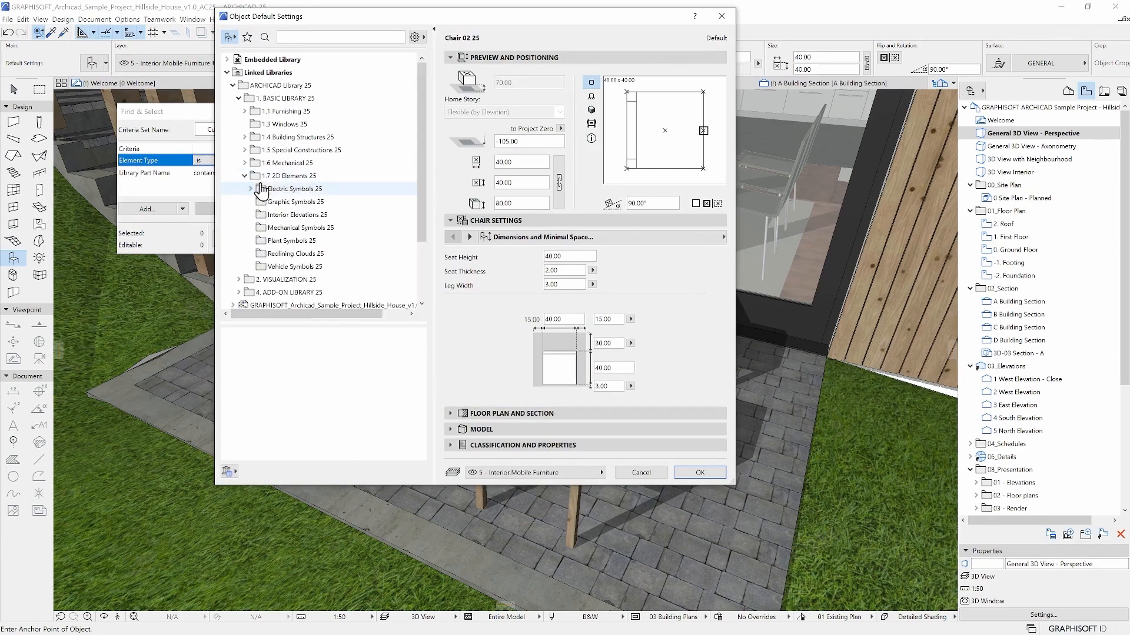
Expand the Electric Symbols library folder before returning to the Ground Floor plan.
{"action": "left_click", "coordinate": [294, 202]}
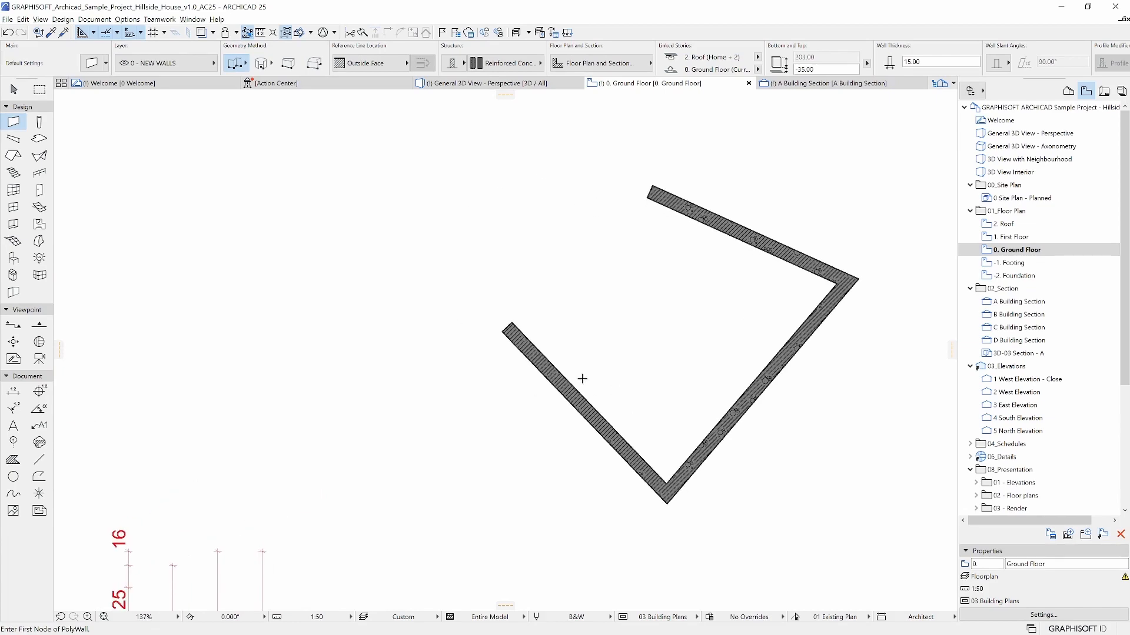
Hide the 0 - NEW WALLS layer and show the house in the 3D view.
{"action": "left_click", "coordinate": [363, 616]}
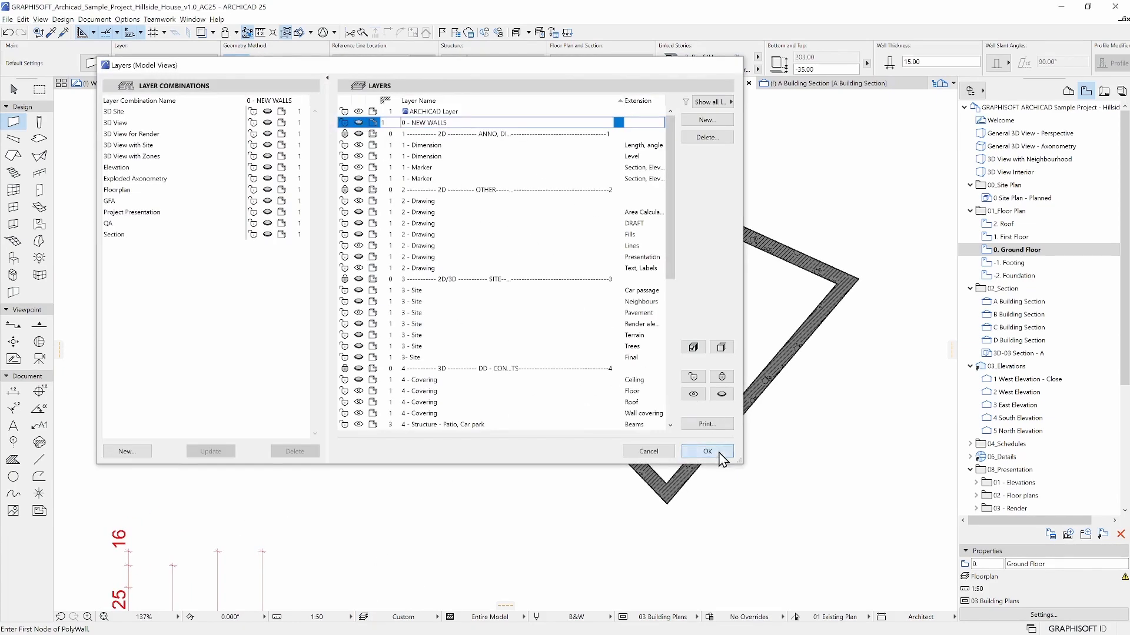
{"action": "left_click", "coordinate": [706, 452]}
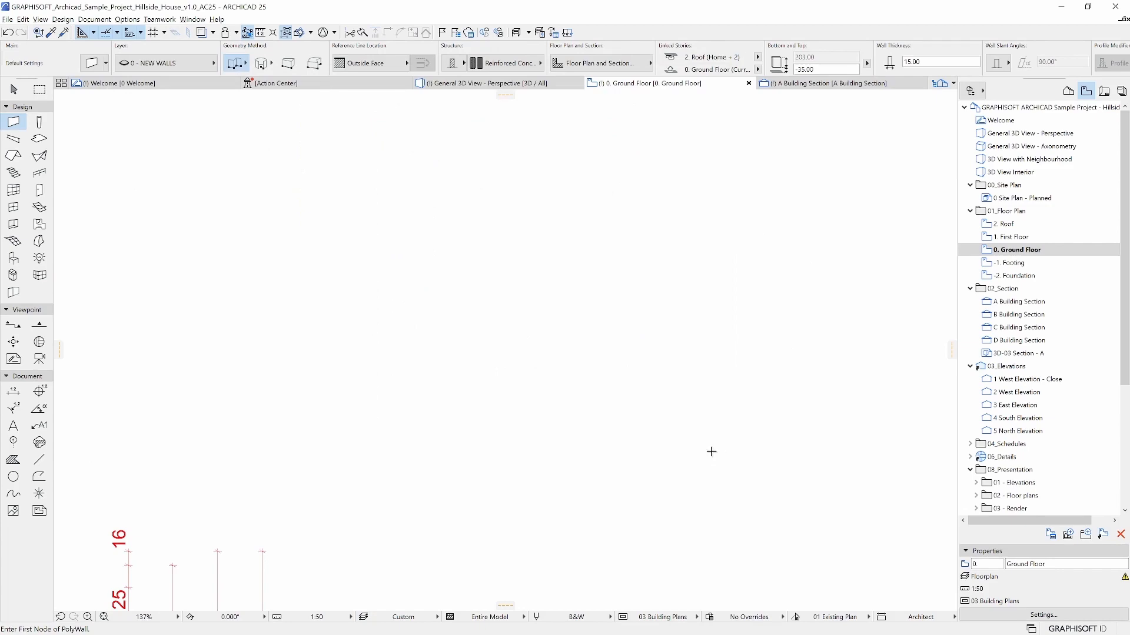
{"action": "left_click", "coordinate": [483, 82]}
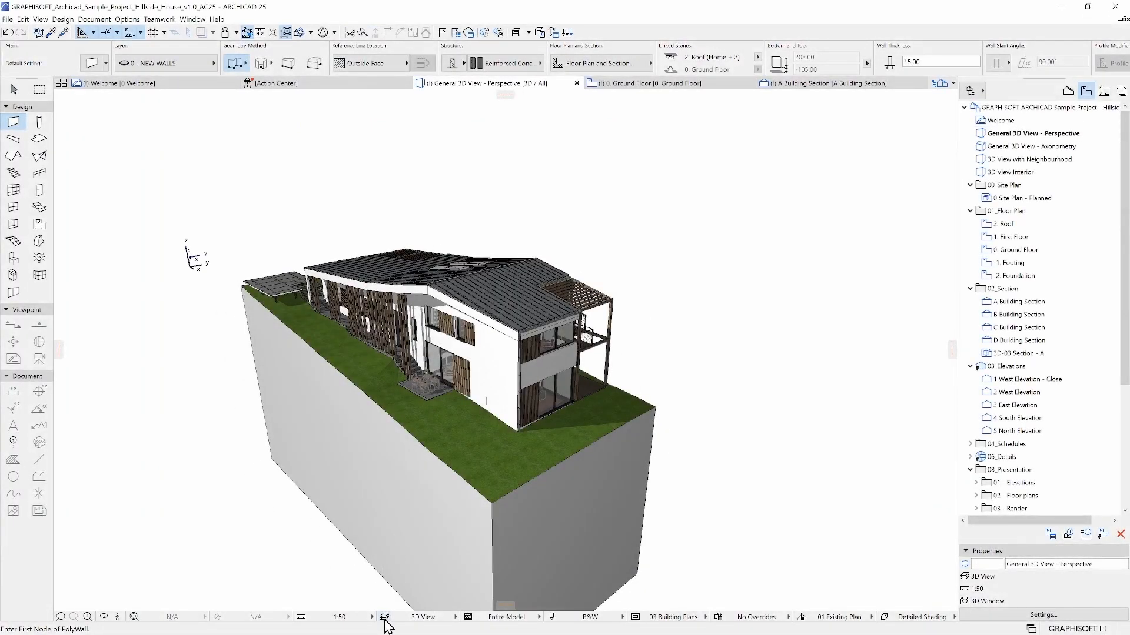
Apply the '3D View with Site' layer combination to show trees and neighbouring buildings.
{"action": "left_click", "coordinate": [384, 616]}
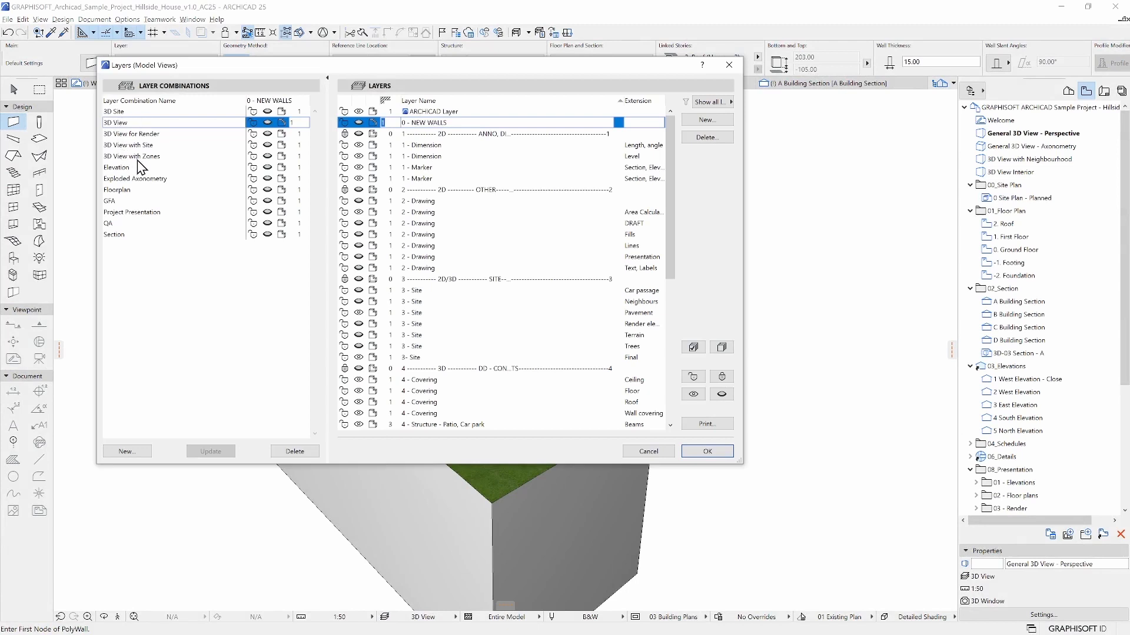
{"action": "left_click", "coordinate": [129, 145]}
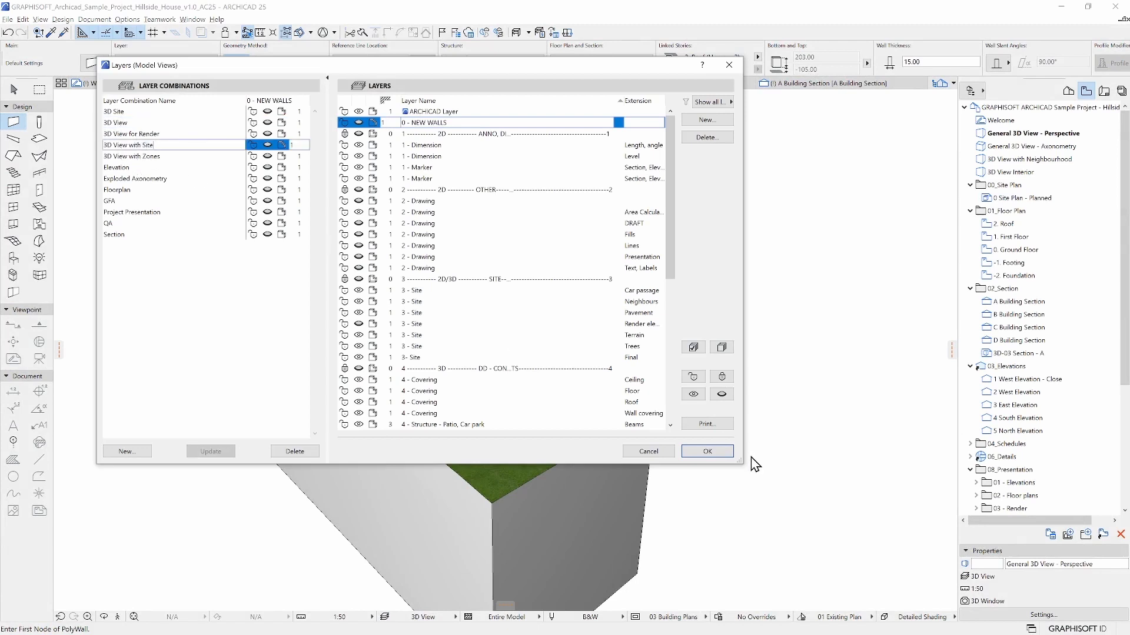
{"action": "left_click", "coordinate": [705, 451]}
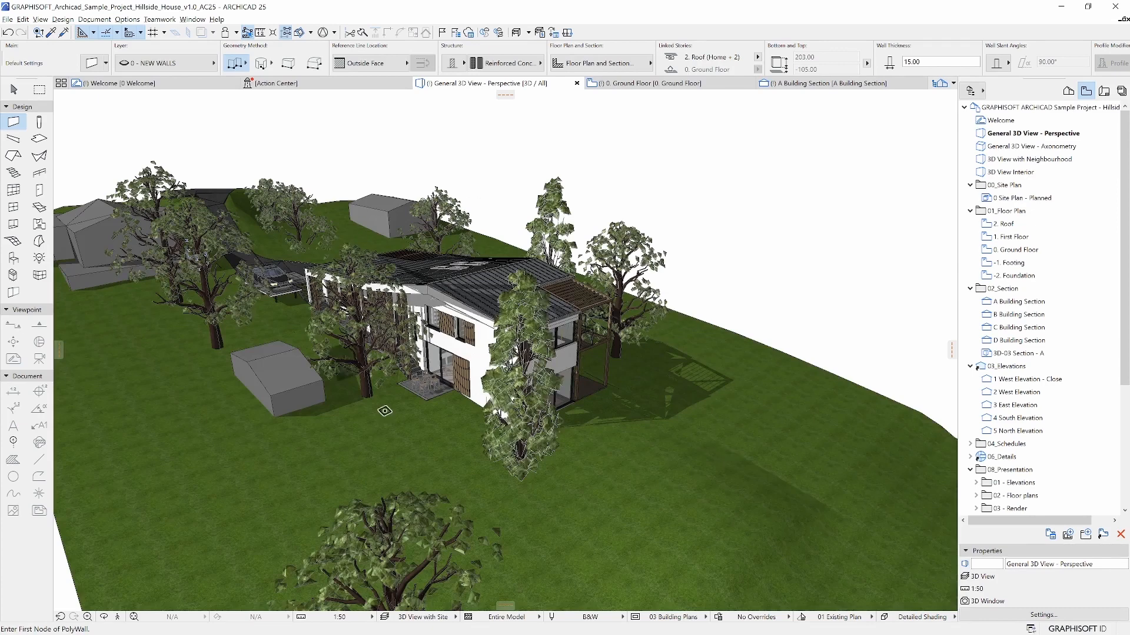
{"action": "mouse_move", "coordinate": [797, 278]}
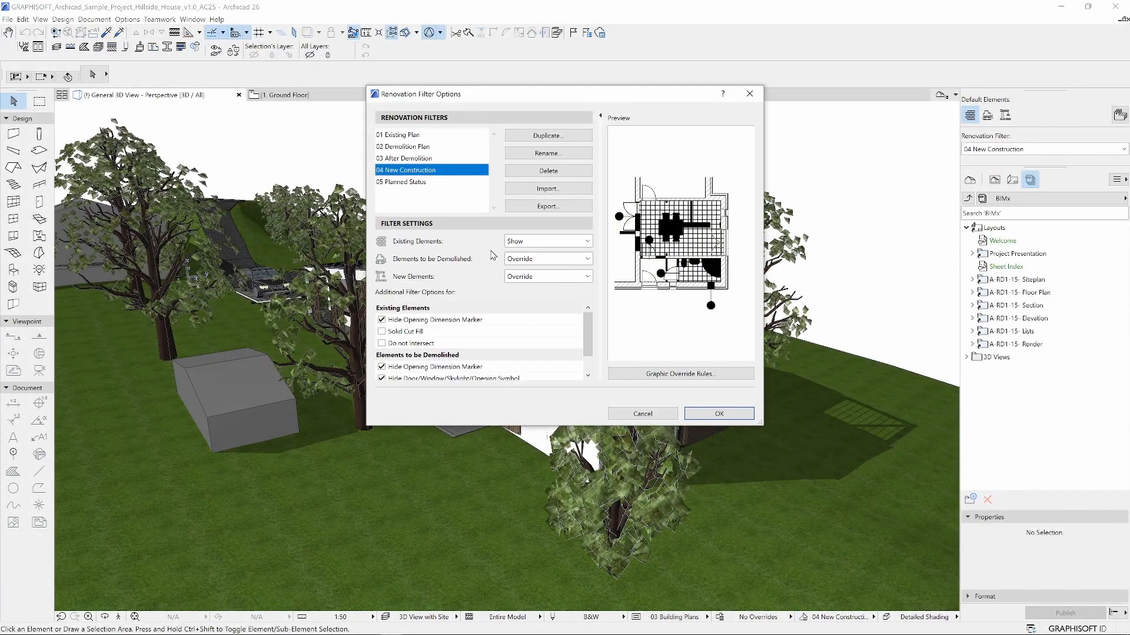
{"action": "left_click", "coordinate": [407, 146]}
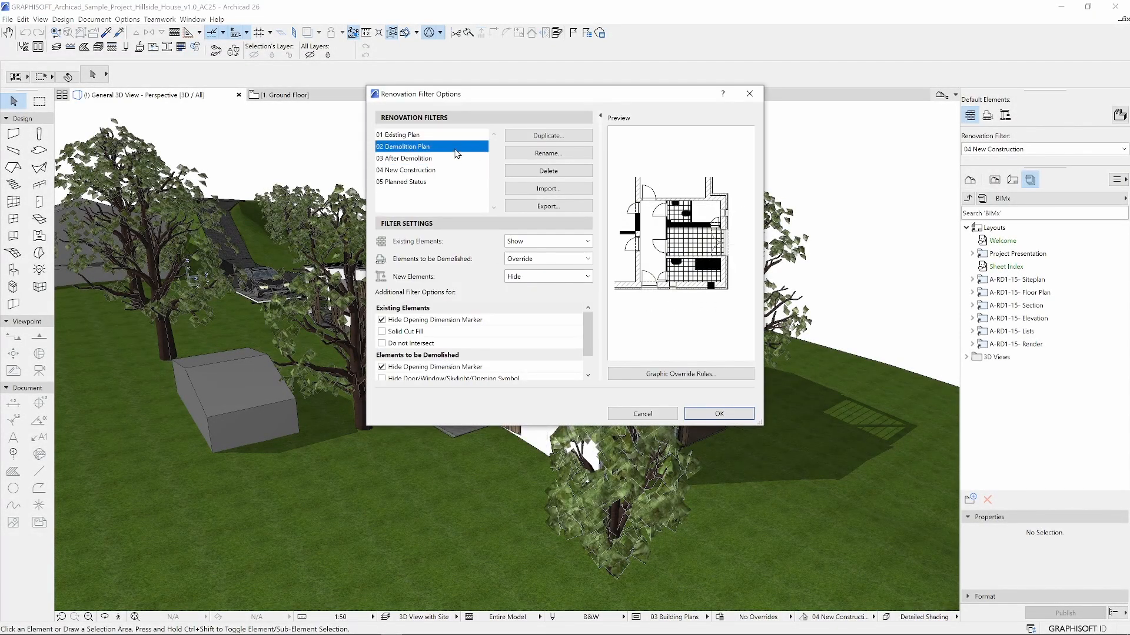
{"action": "left_click", "coordinate": [411, 182]}
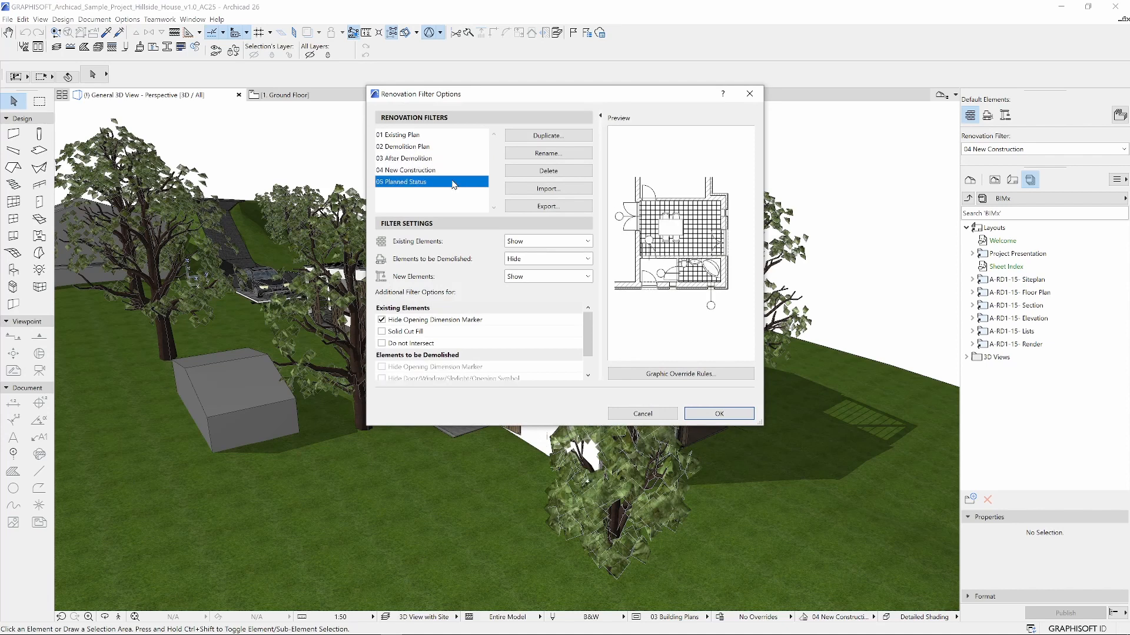
{"action": "mouse_move", "coordinate": [718, 413]}
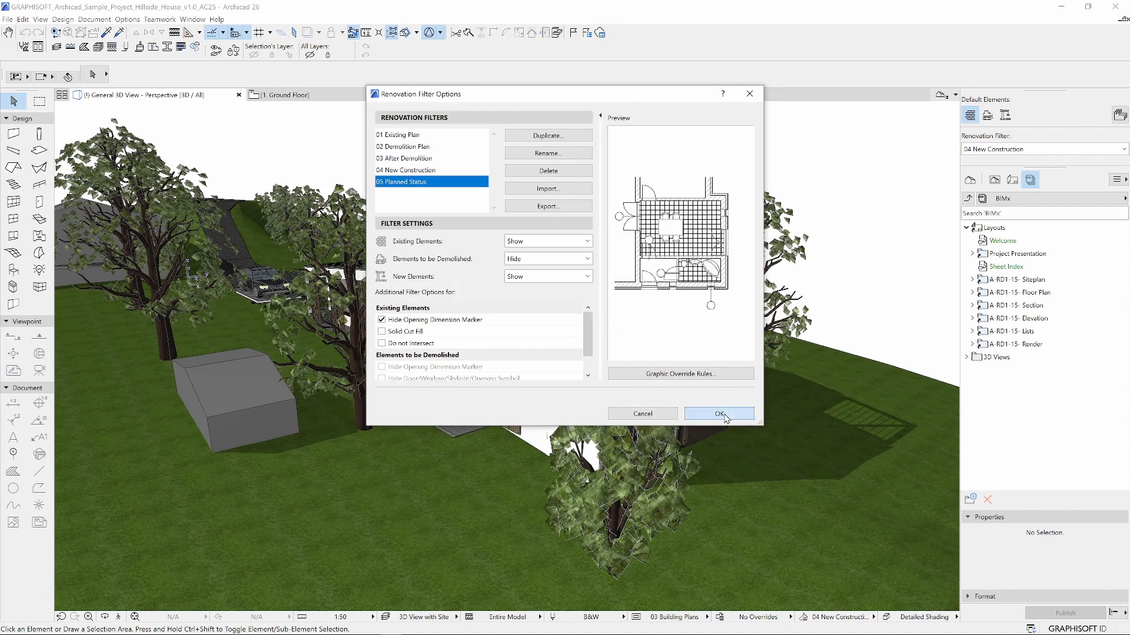
{"action": "left_click", "coordinate": [718, 413]}
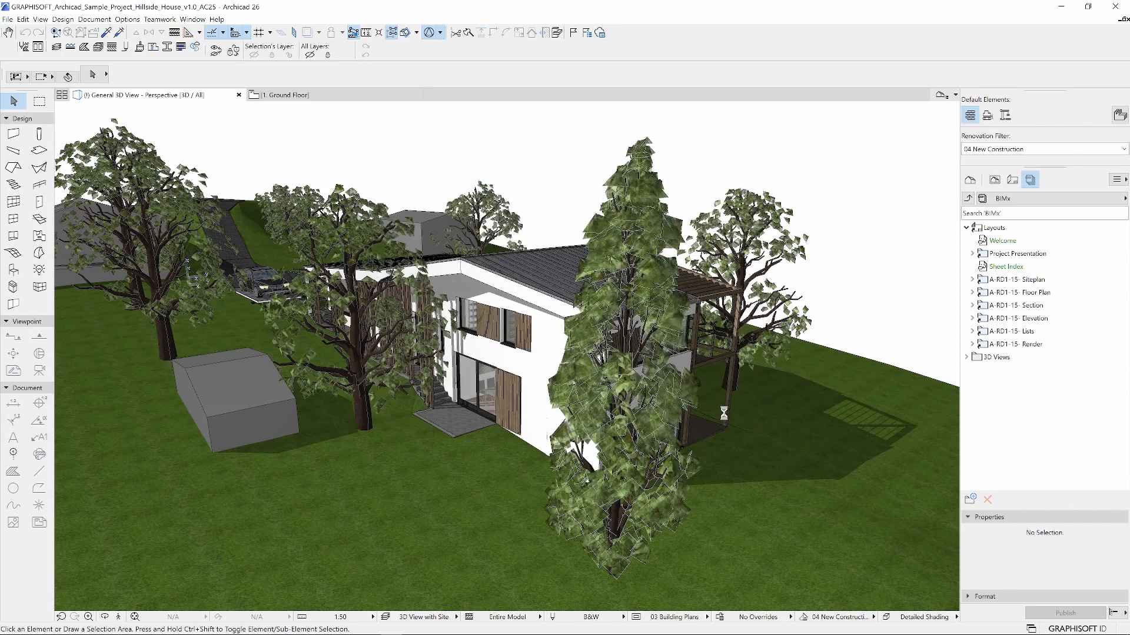